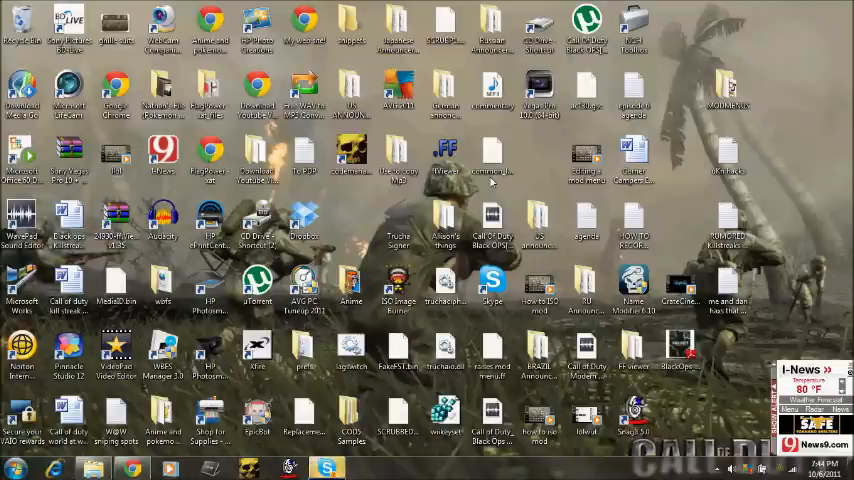
mouse_move(38, 368)
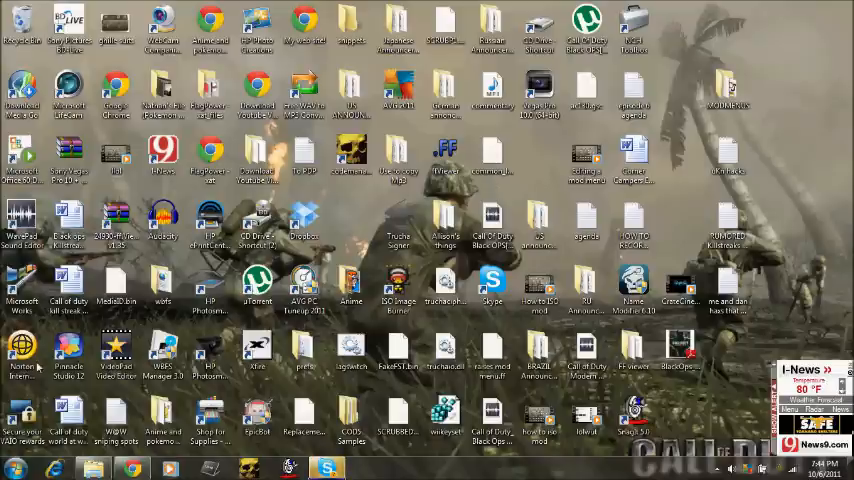
Bring up the Start Menu search with 'winrar' results listed
left_click(12, 468)
type("winrar")
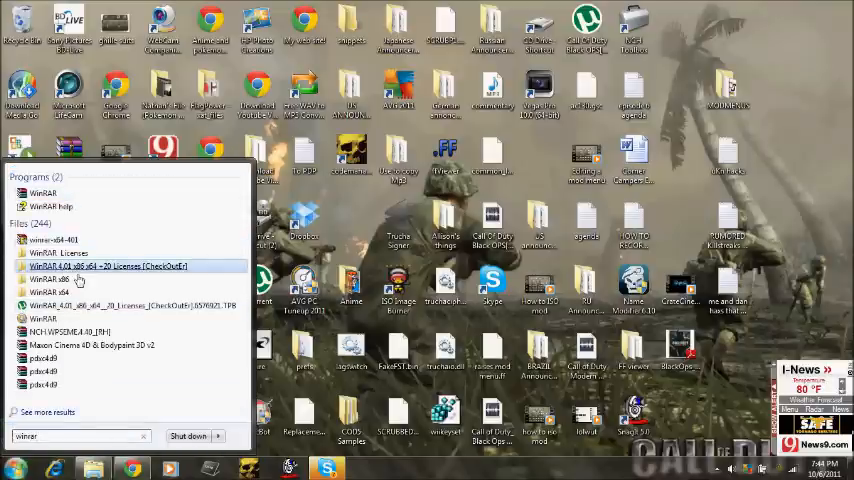
mouse_move(80, 280)
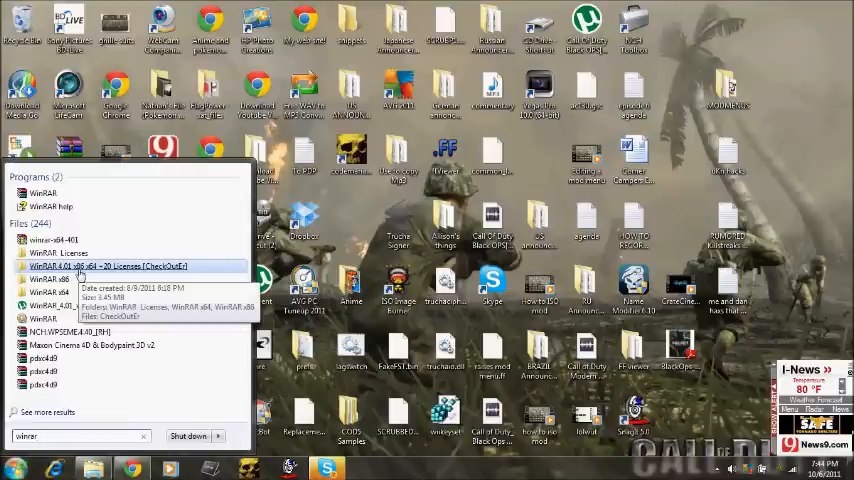
Navigate into WinRAR Licenses \ Unlimited License and copy rarreg.key via its context menu
left_click(110, 266)
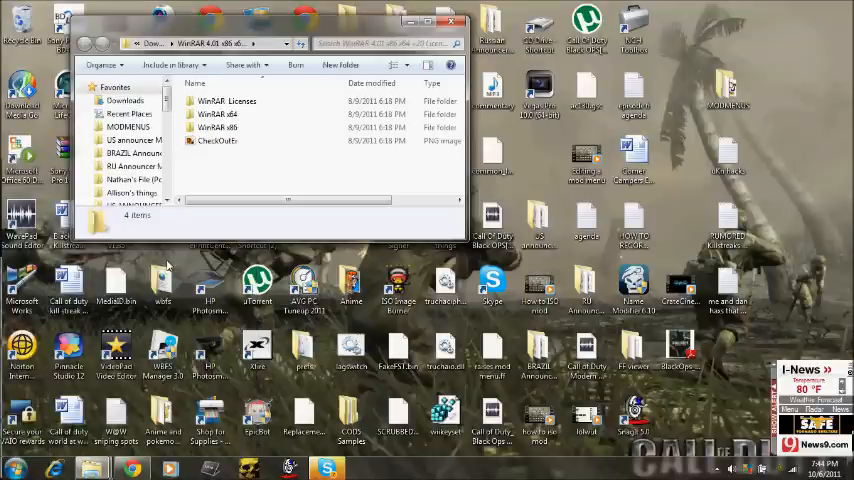
mouse_move(216, 100)
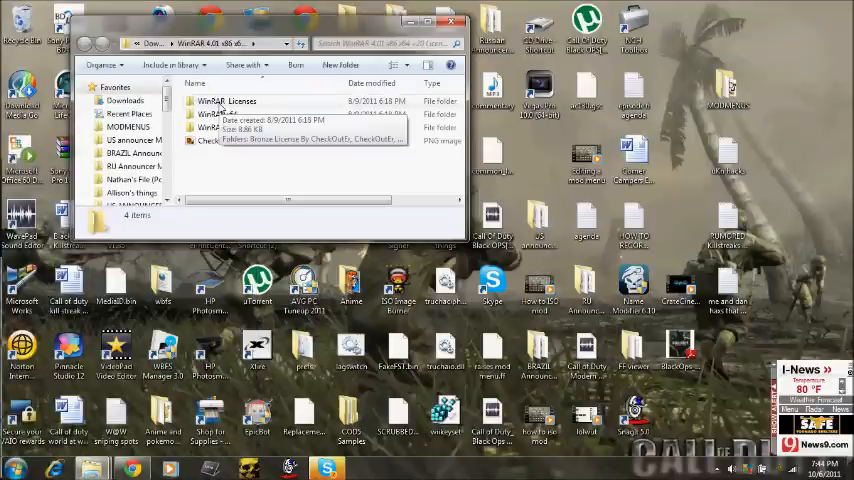
double_click(228, 100)
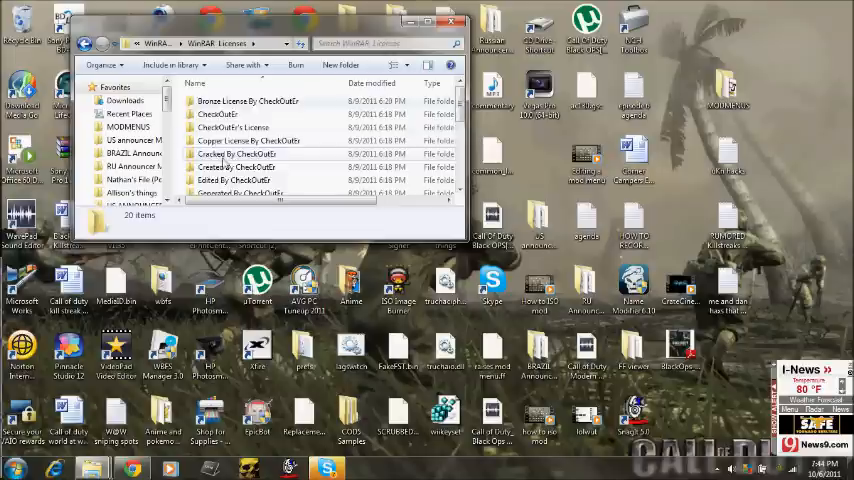
scroll("down", 3)
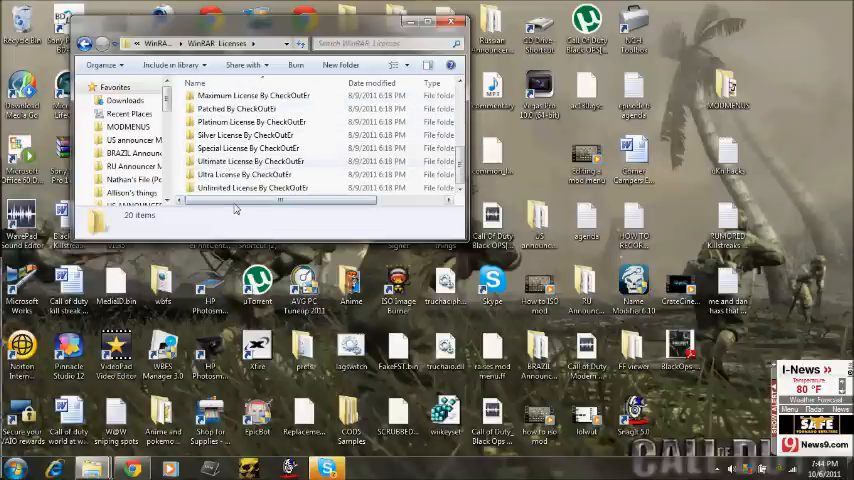
mouse_move(232, 174)
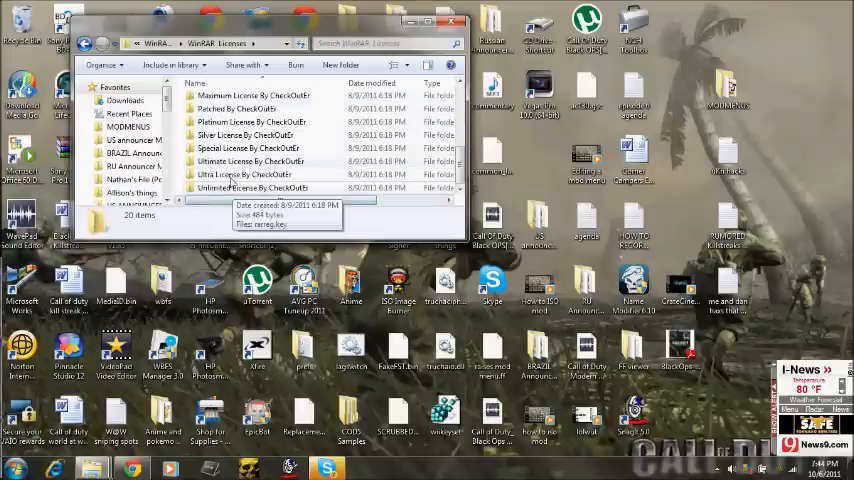
double_click(252, 188)
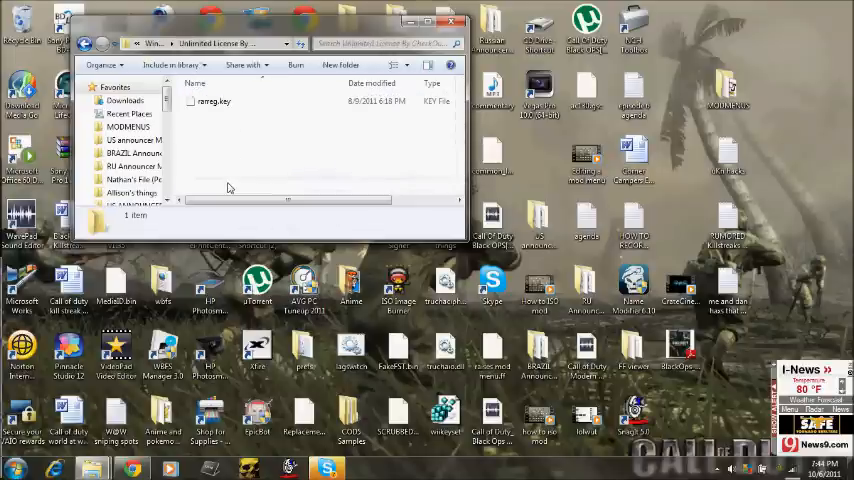
right_click(212, 100)
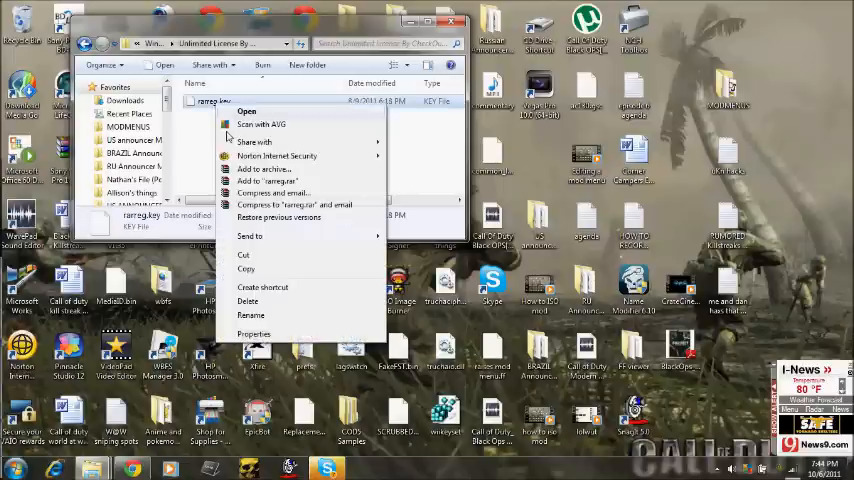
mouse_move(246, 268)
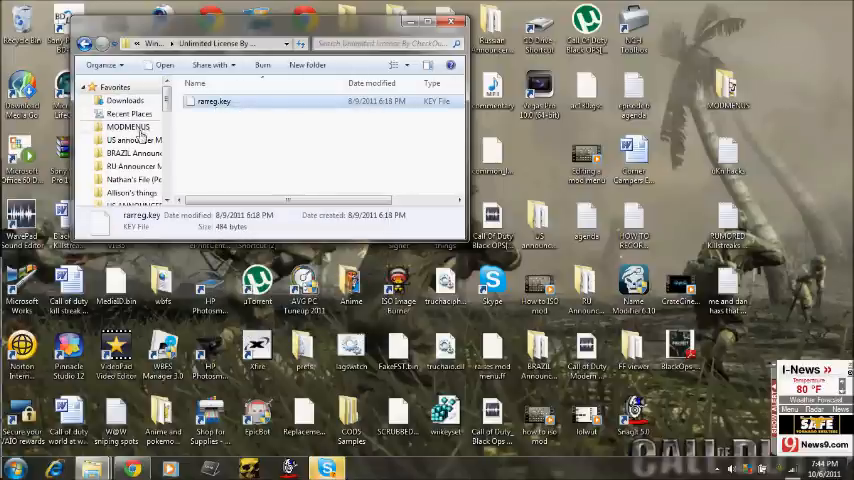
Browse Local Disk (C:) into Program Files (x86)\WinRAR and bring up the folder's context menu
left_click(130, 128)
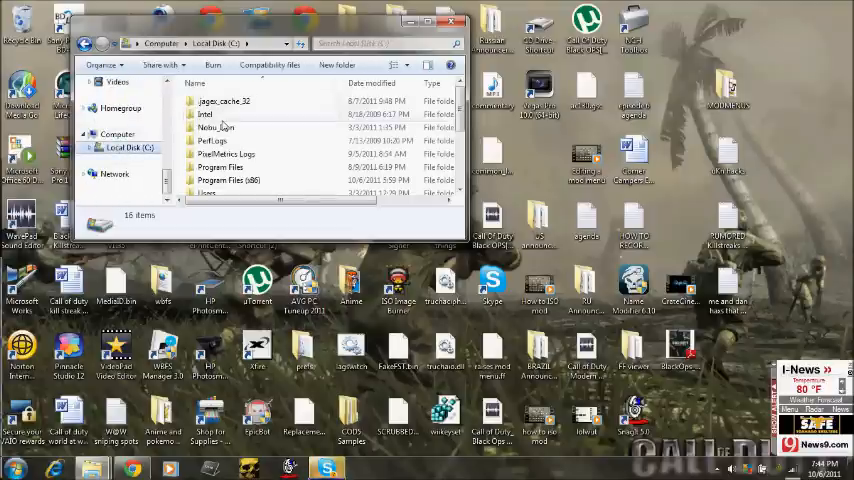
double_click(228, 180)
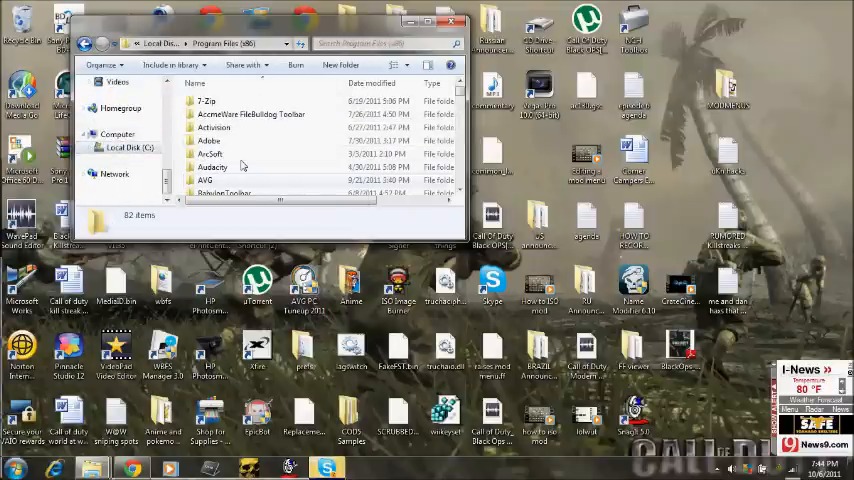
left_click(204, 180)
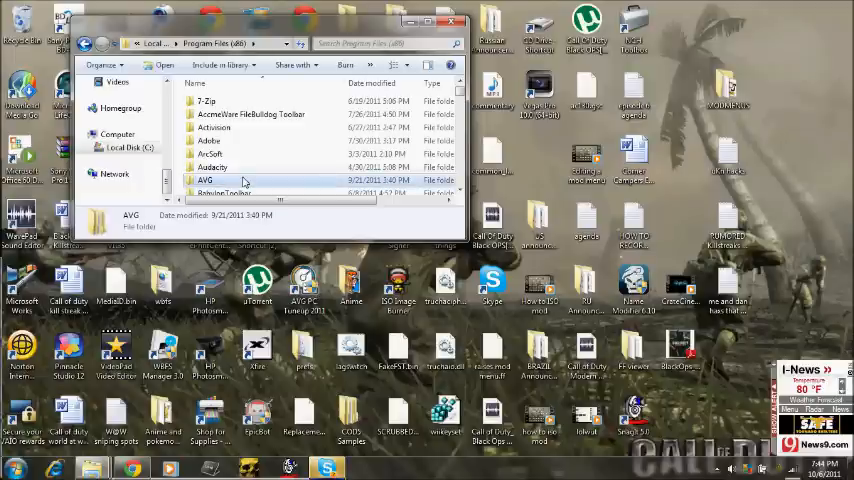
scroll("down", 3)
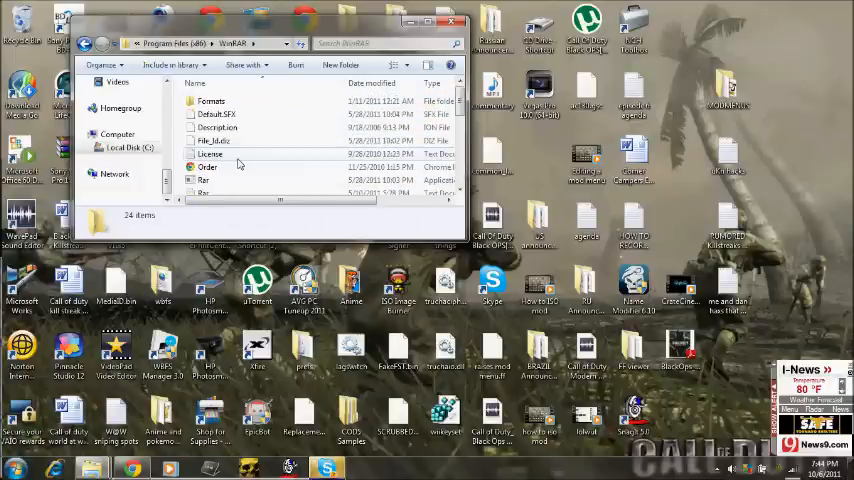
left_click(210, 154)
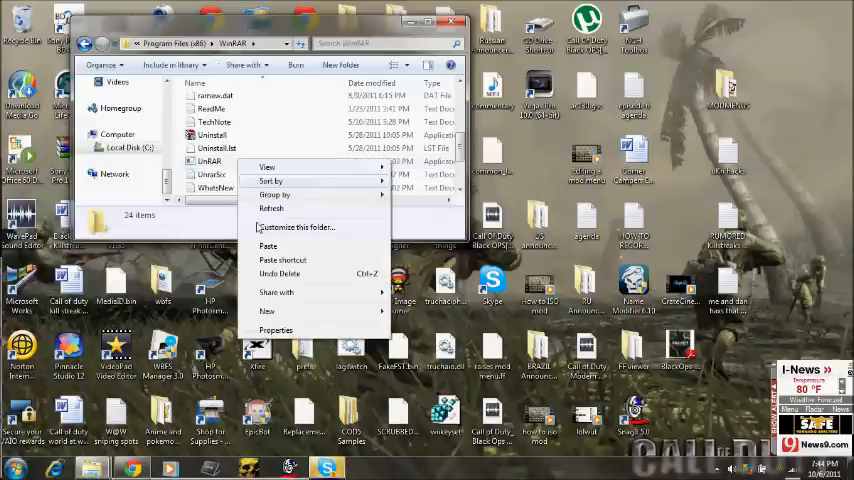
left_click(268, 246)
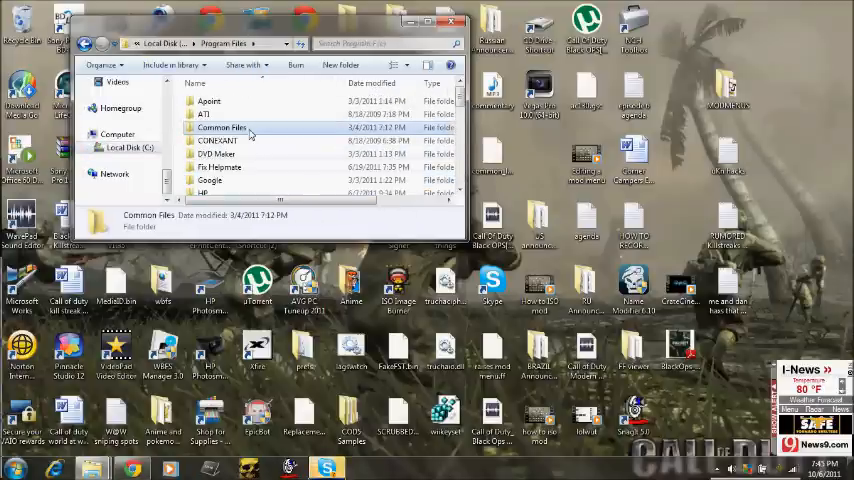
Paste rarreg.key into C:\Program Files\WinRAR, confirm it appears, and close Explorer
scroll("down", 3)
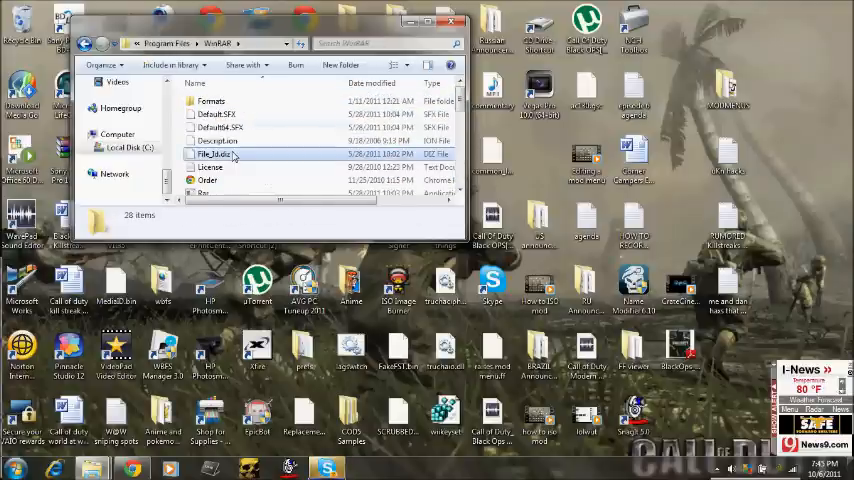
left_click(216, 152)
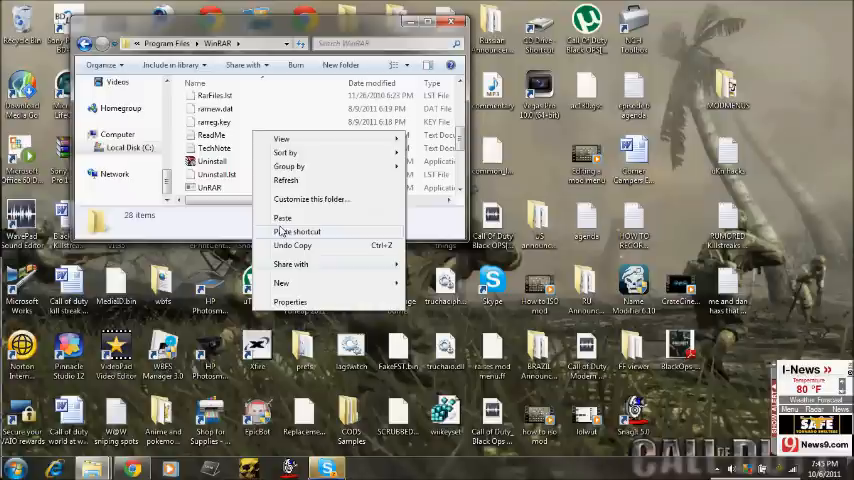
left_click(282, 216)
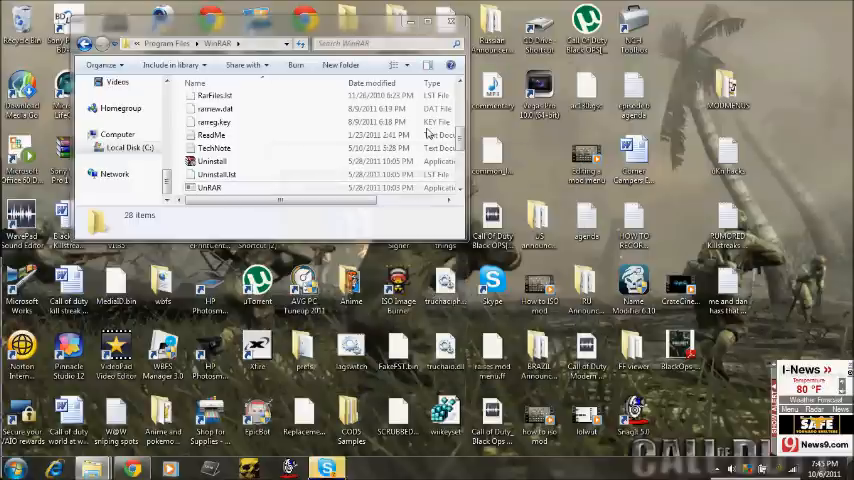
left_click(212, 120)
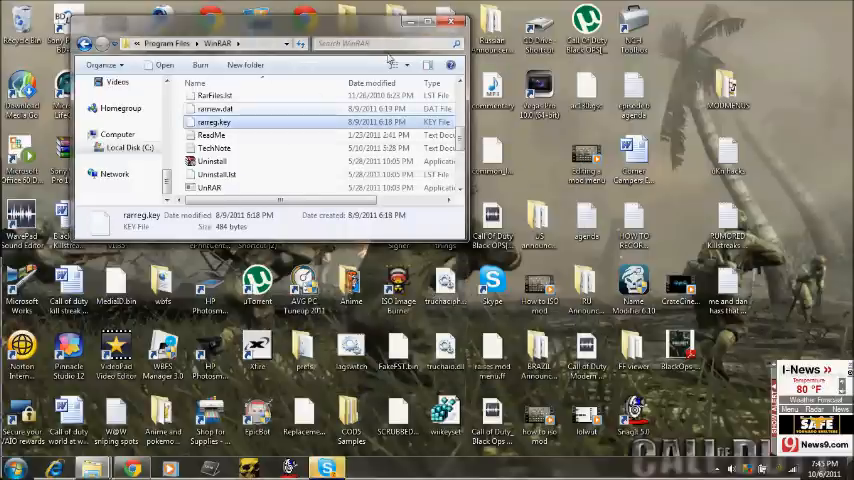
left_click(460, 20)
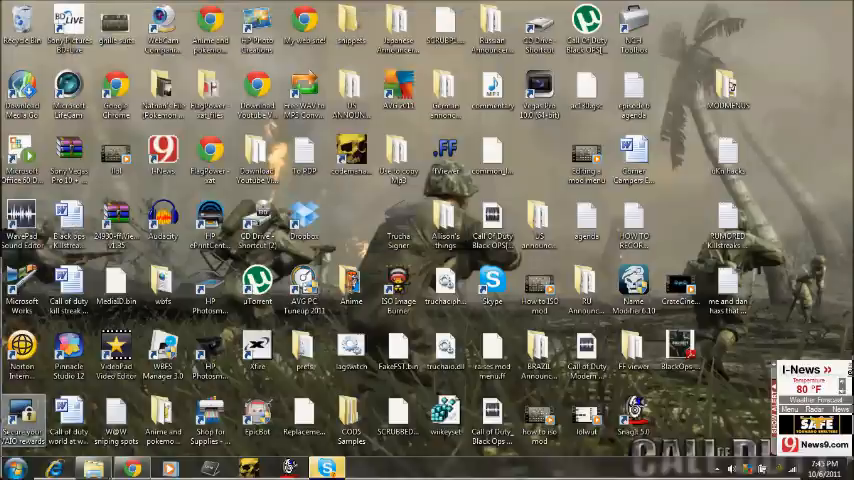
left_click(12, 468)
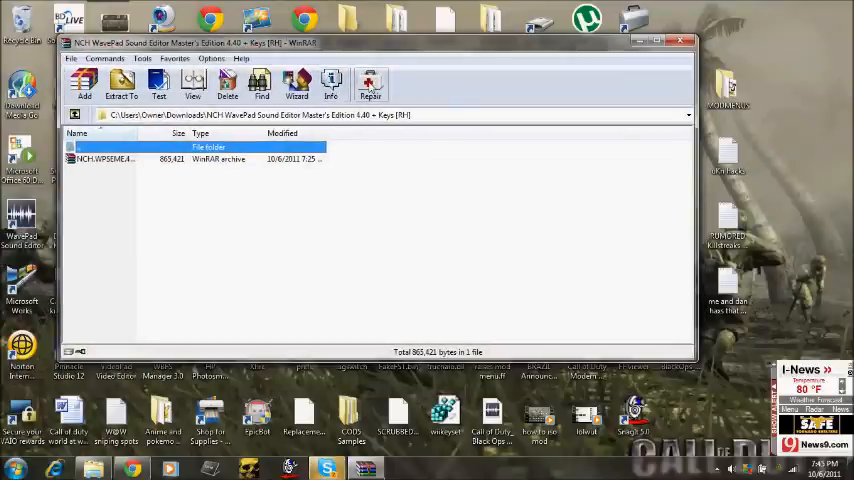
mouse_move(332, 84)
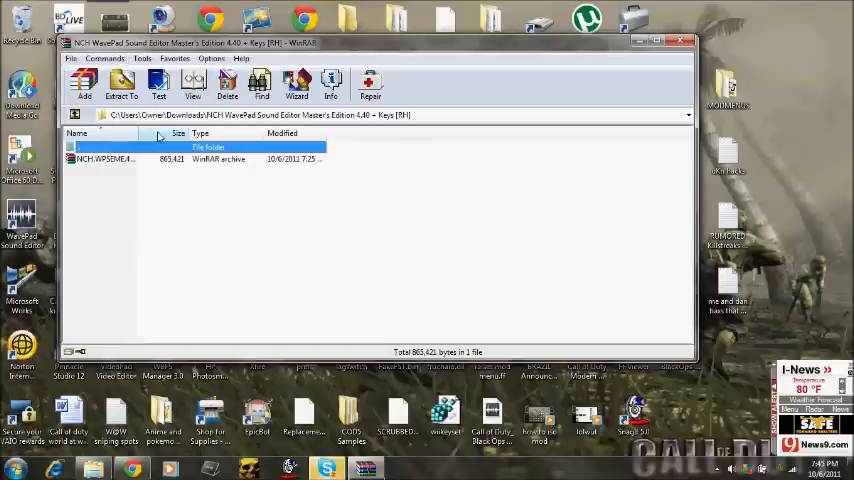
mouse_move(336, 216)
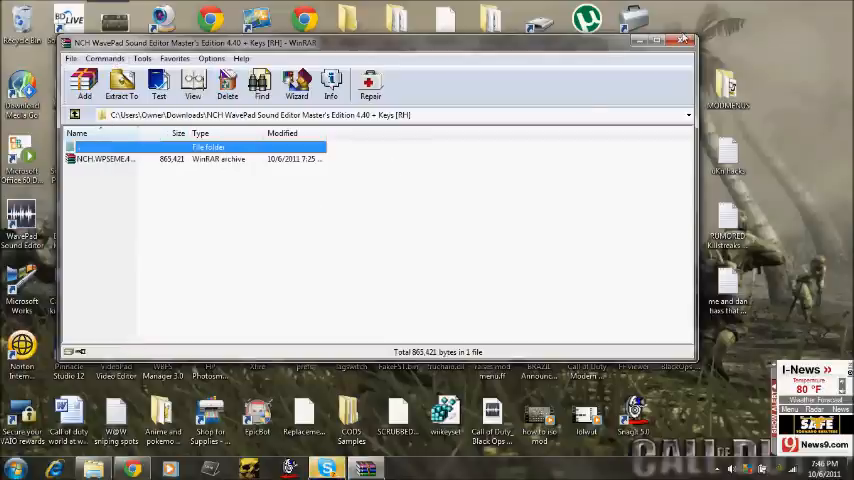
left_click(686, 40)
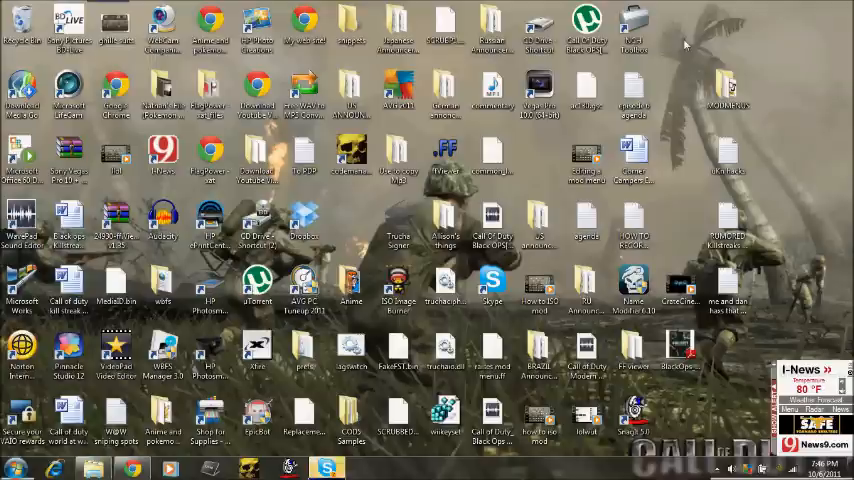